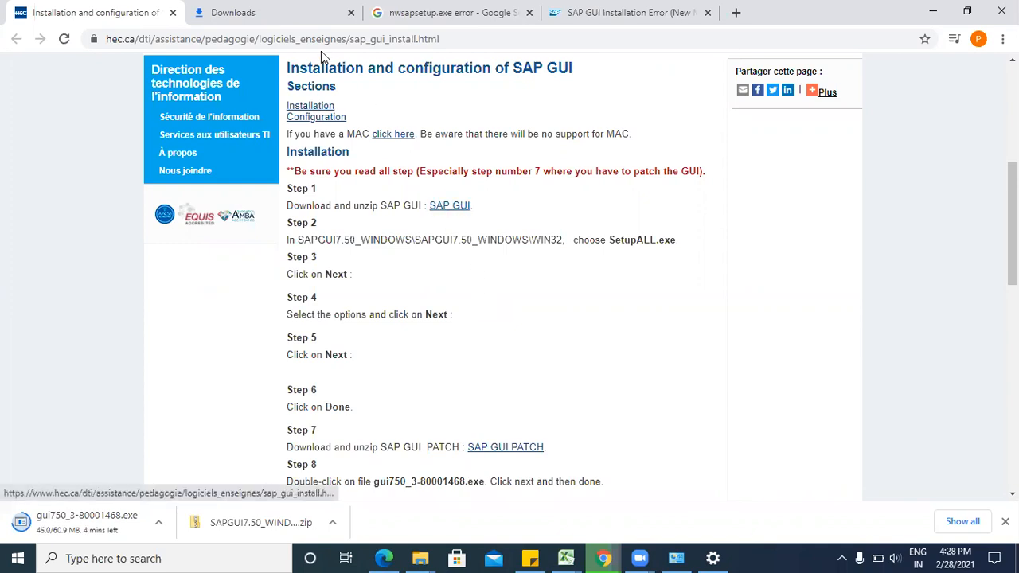
Step: Open the extracted SAPGUI7.50_WINDOWS\Win32 folder and select the SetupAll installer
click(294, 38)
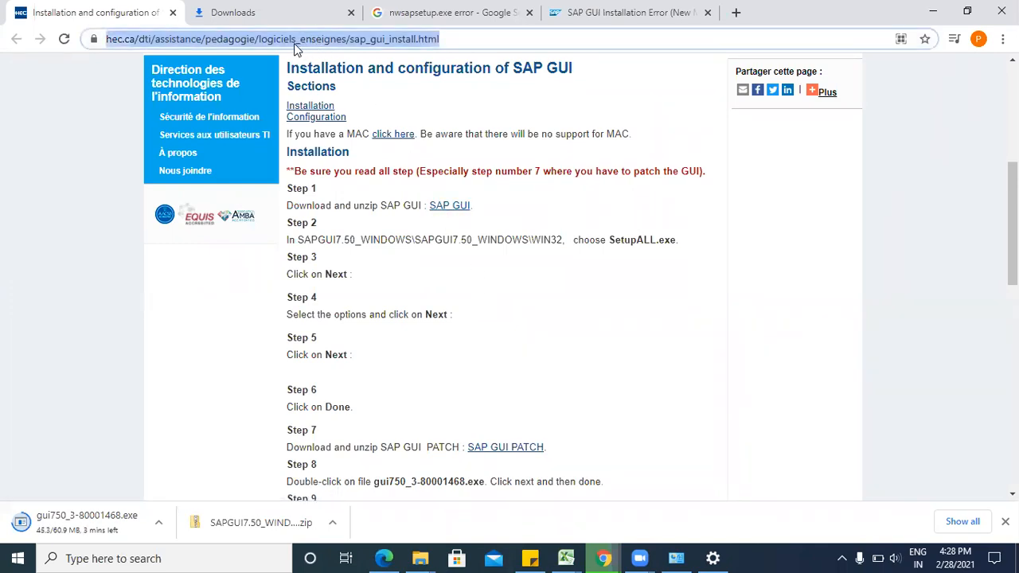
mouse_move(450, 206)
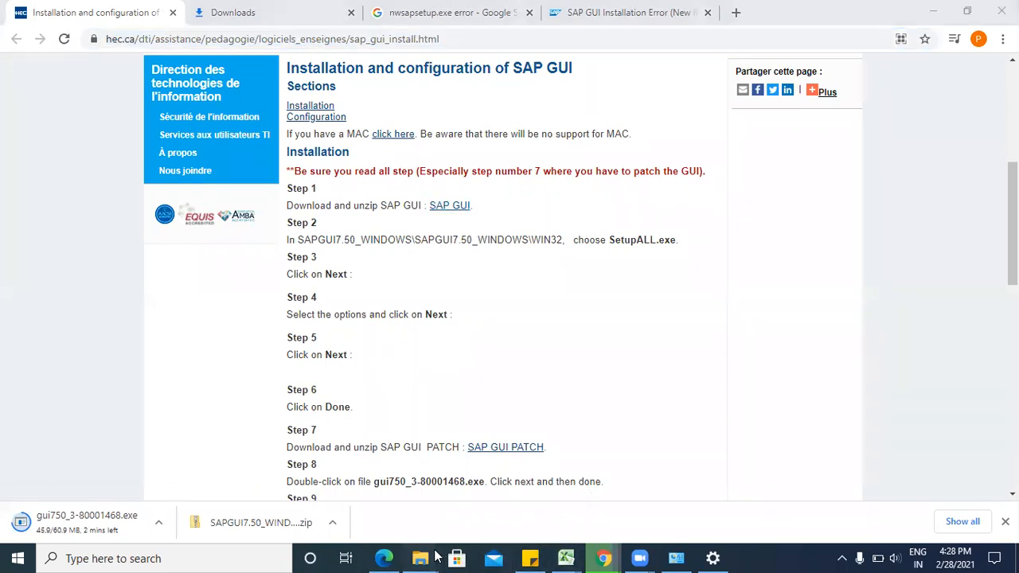
click(420, 558)
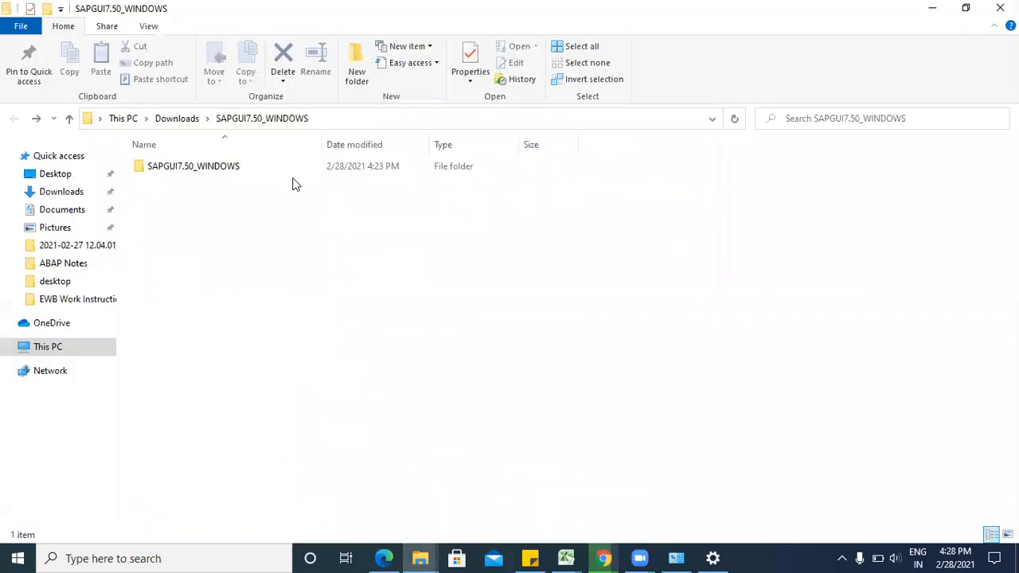
click(194, 166)
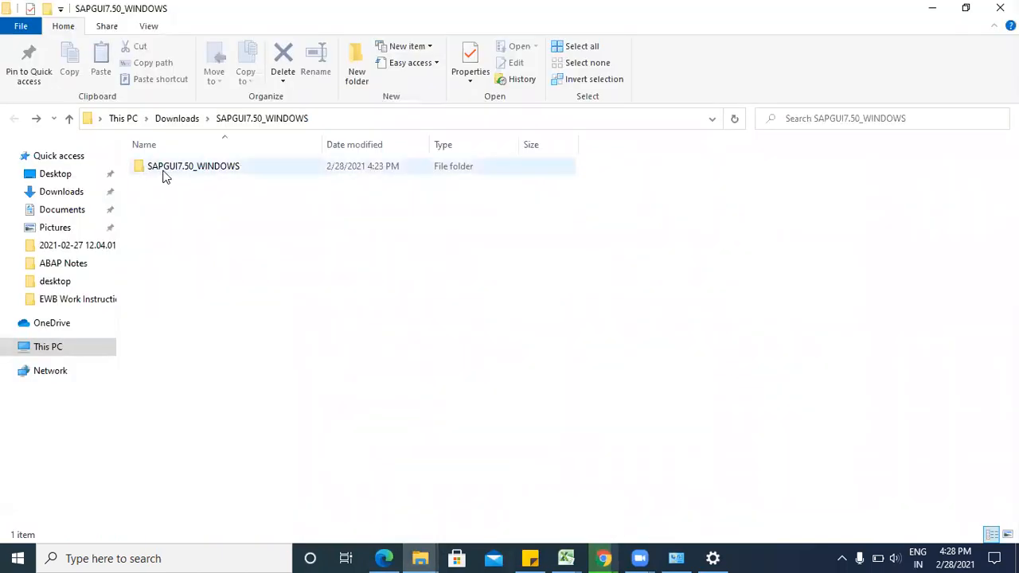
mouse_move(155, 167)
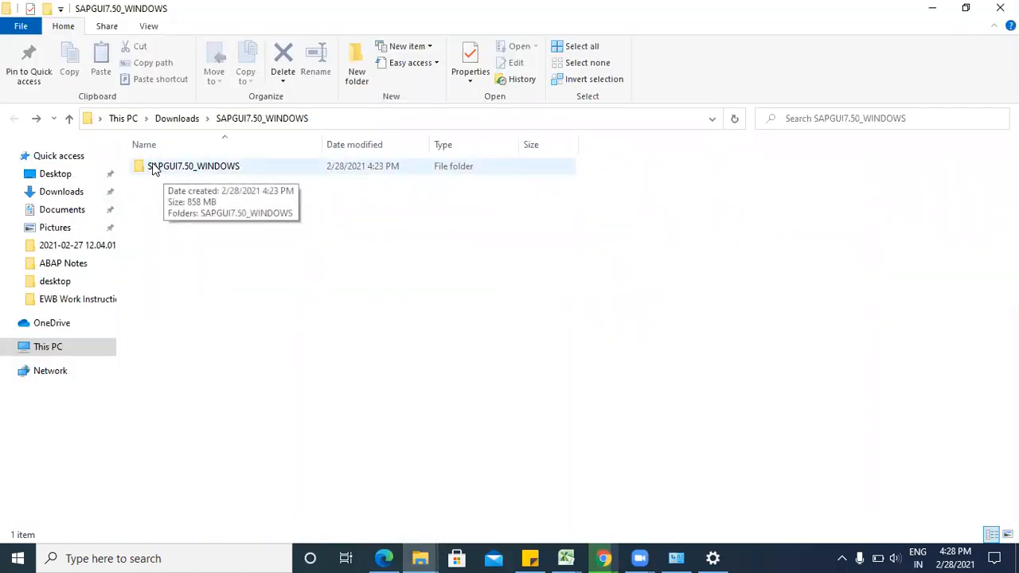
right_click(194, 165)
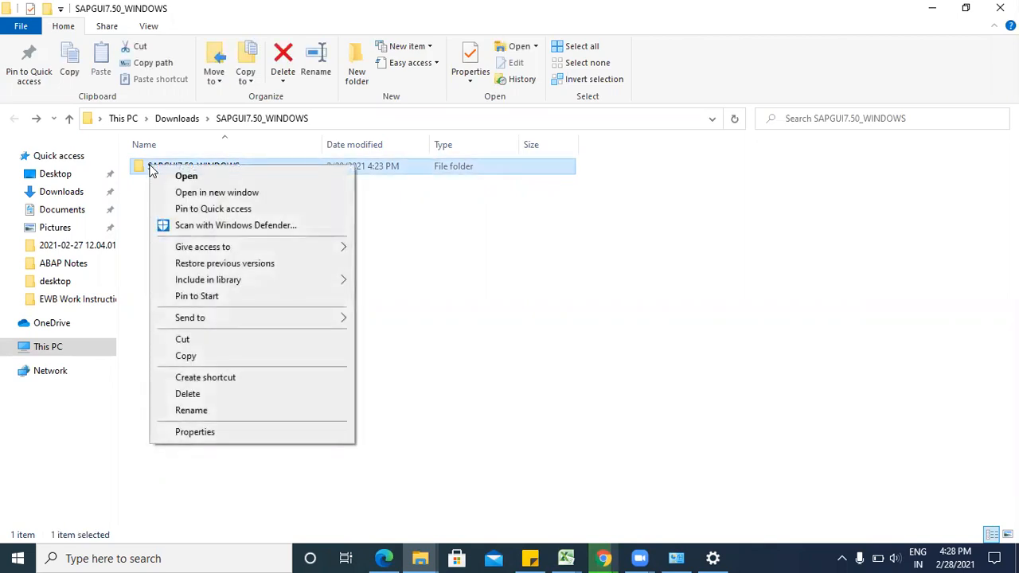
mouse_move(136, 217)
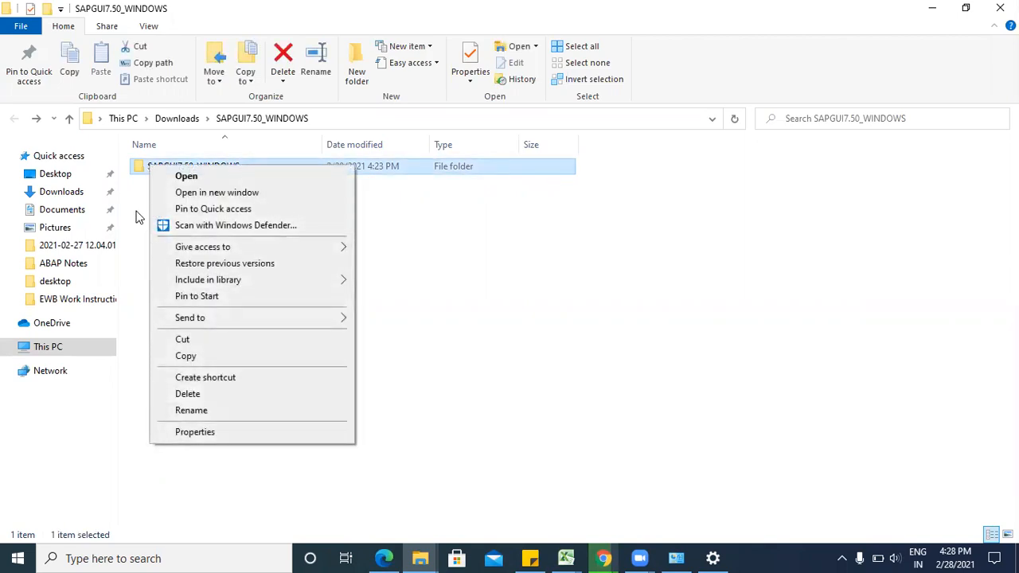
click(187, 175)
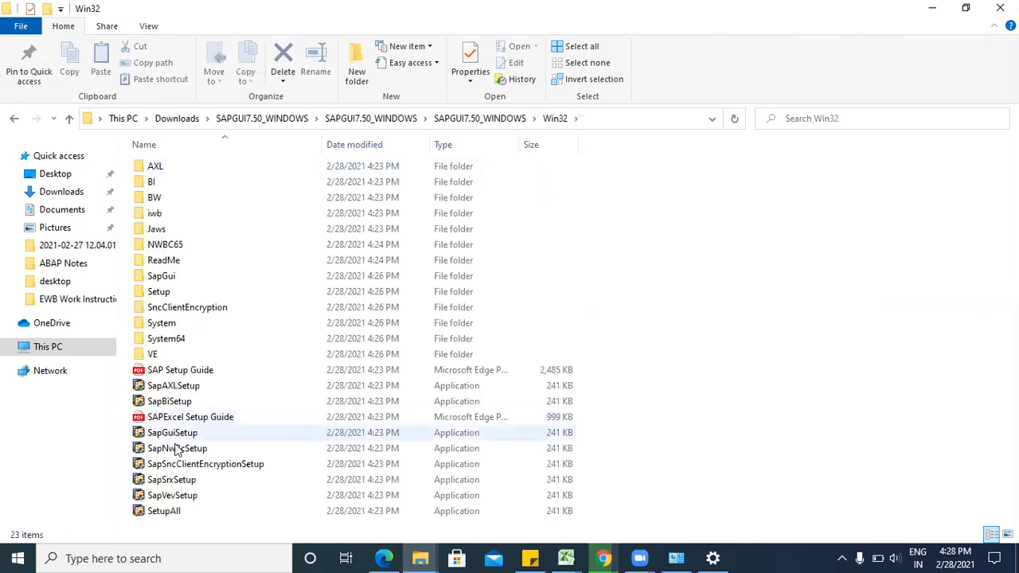
click(164, 510)
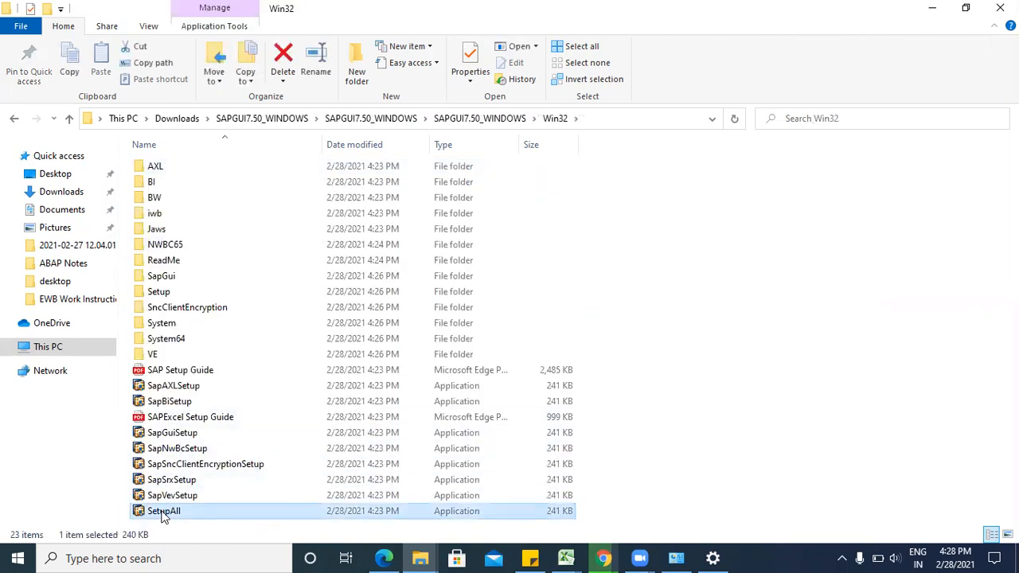
right_click(164, 510)
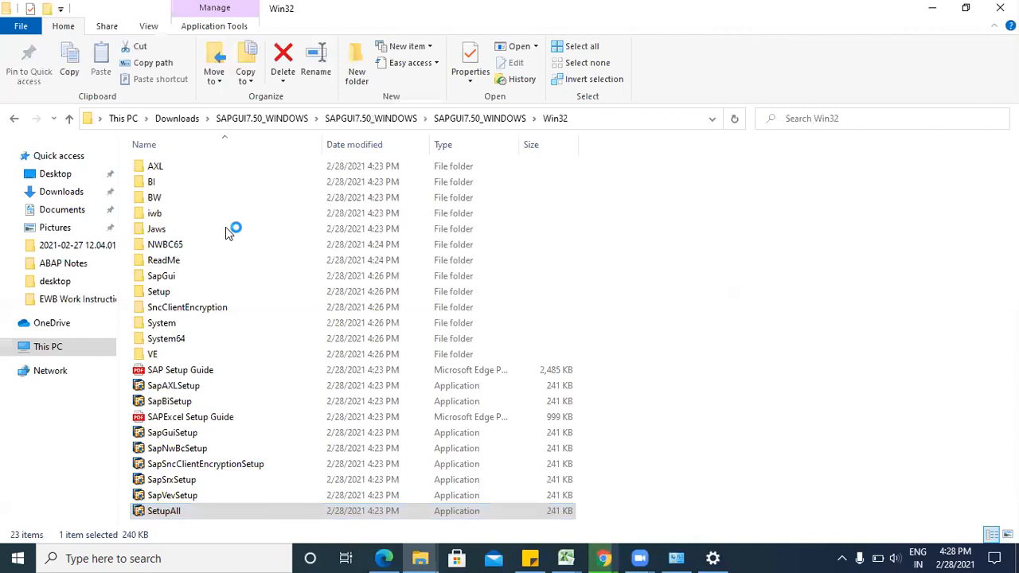
Step: Run SetupAll, tick the SAP GUI 7.50 components, and keep C:\Program Files (x86)\SAP\FrontEnd
double_click(163, 510)
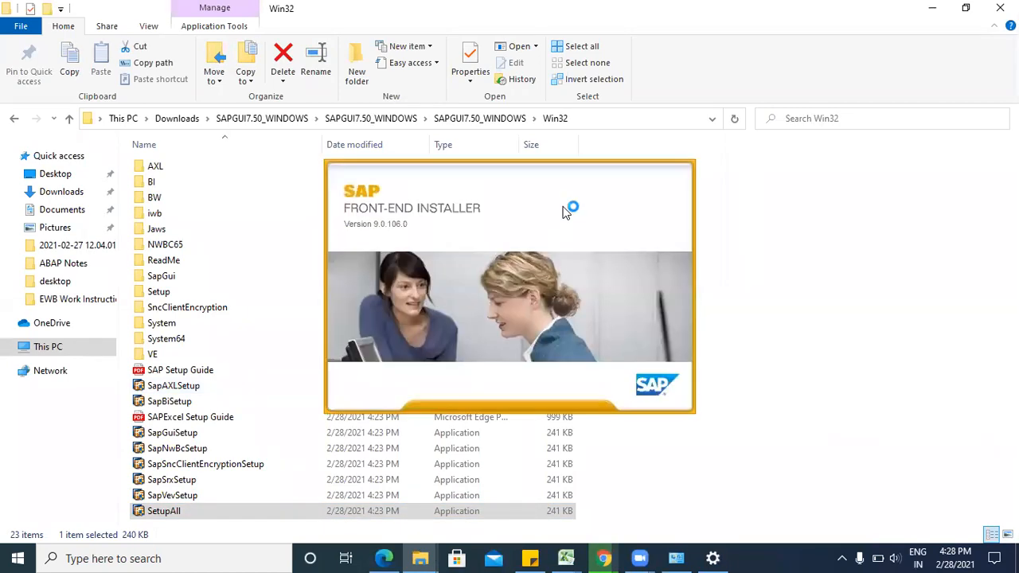
mouse_move(329, 321)
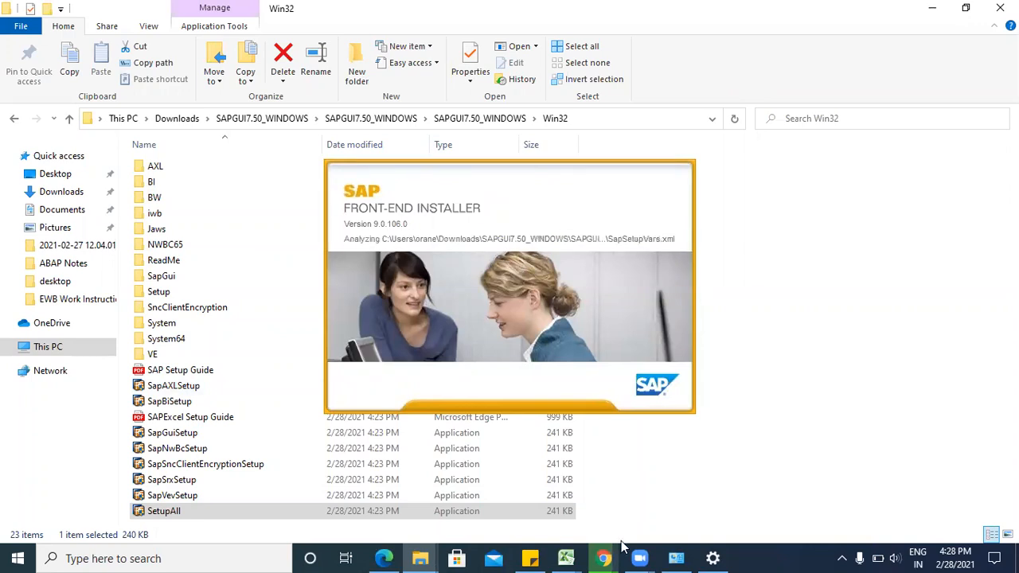
mouse_move(603, 558)
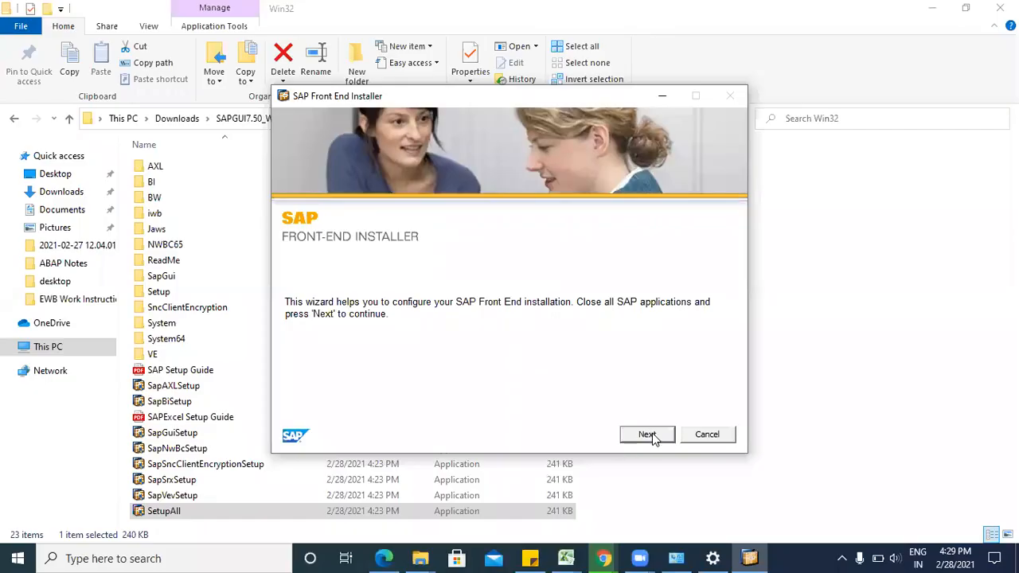
click(647, 433)
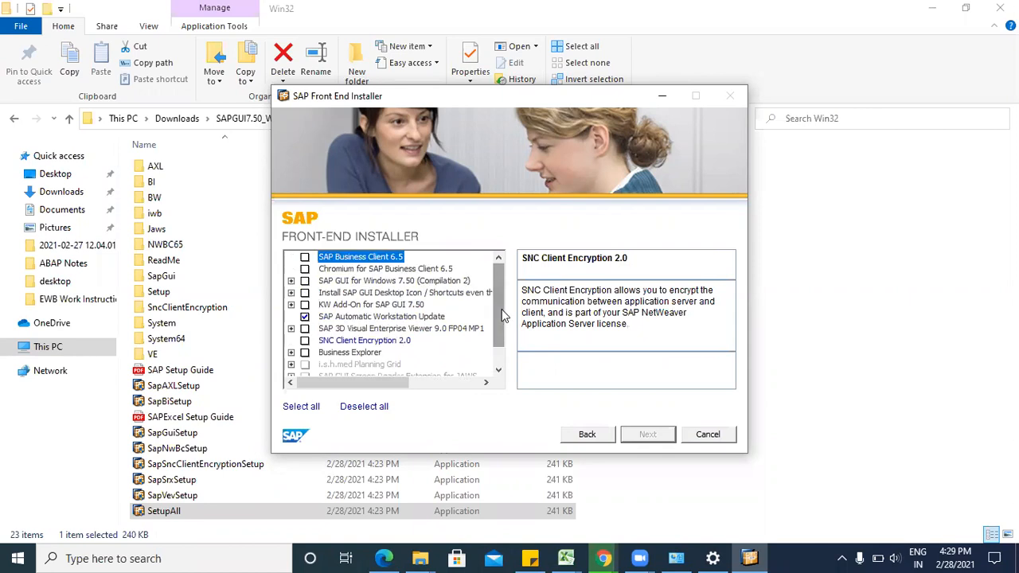
click(304, 280)
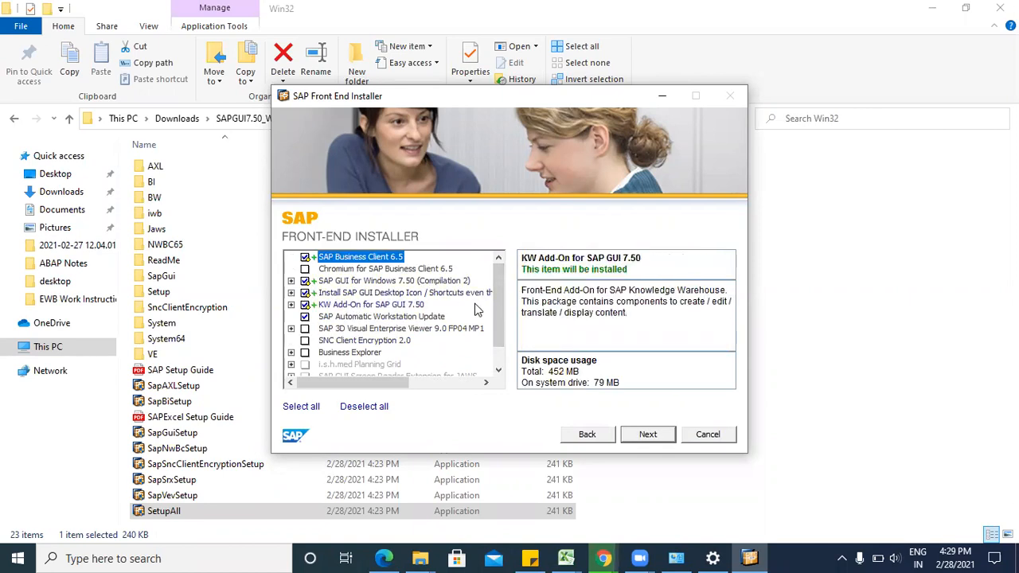
scroll(down, 3)
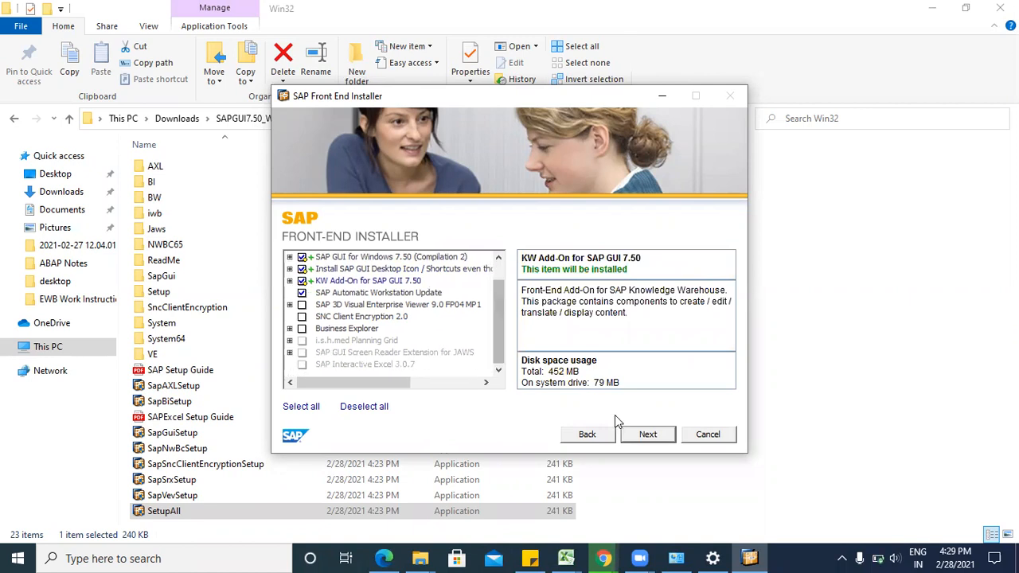
click(647, 434)
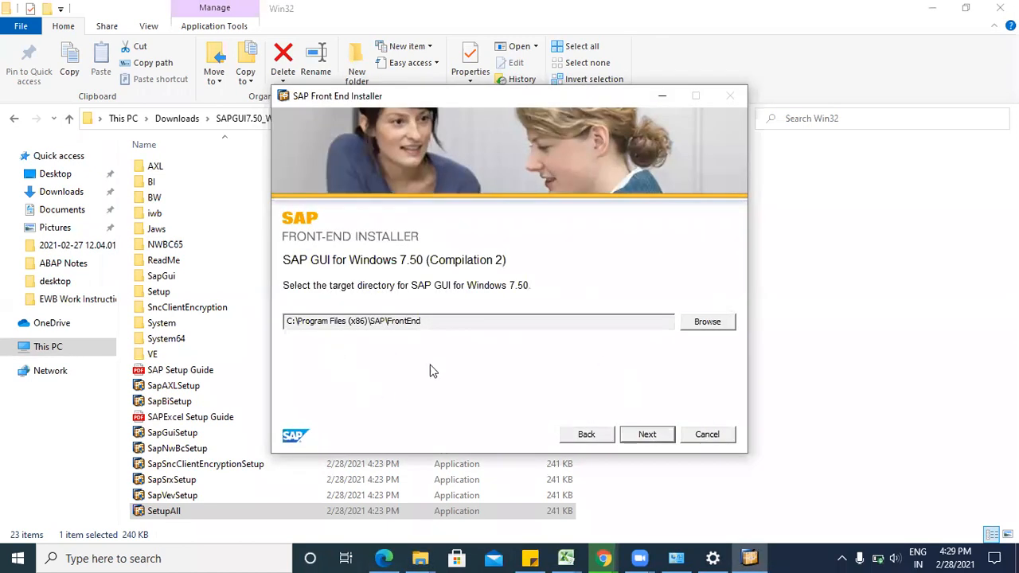
click(646, 434)
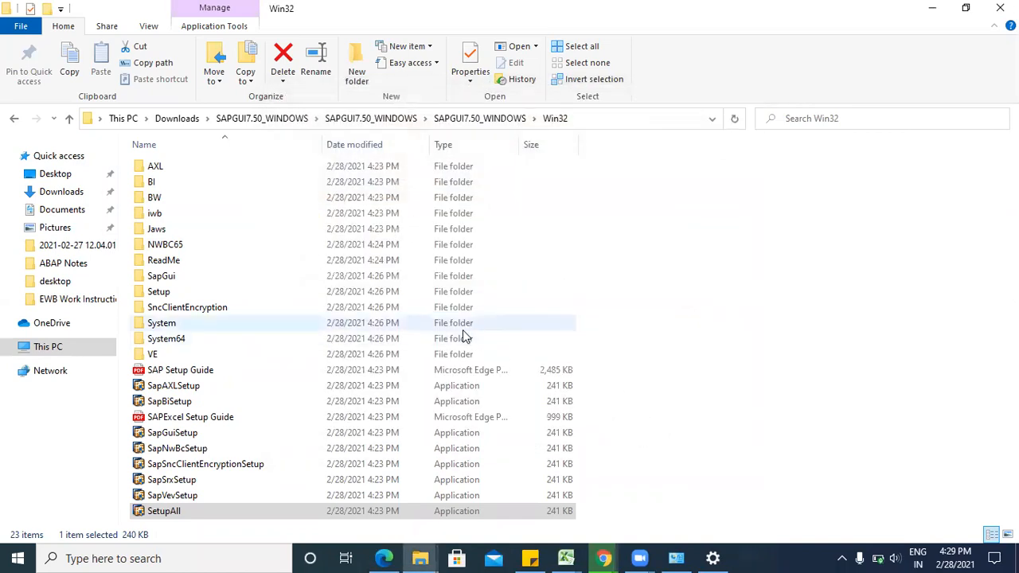
mouse_move(532, 256)
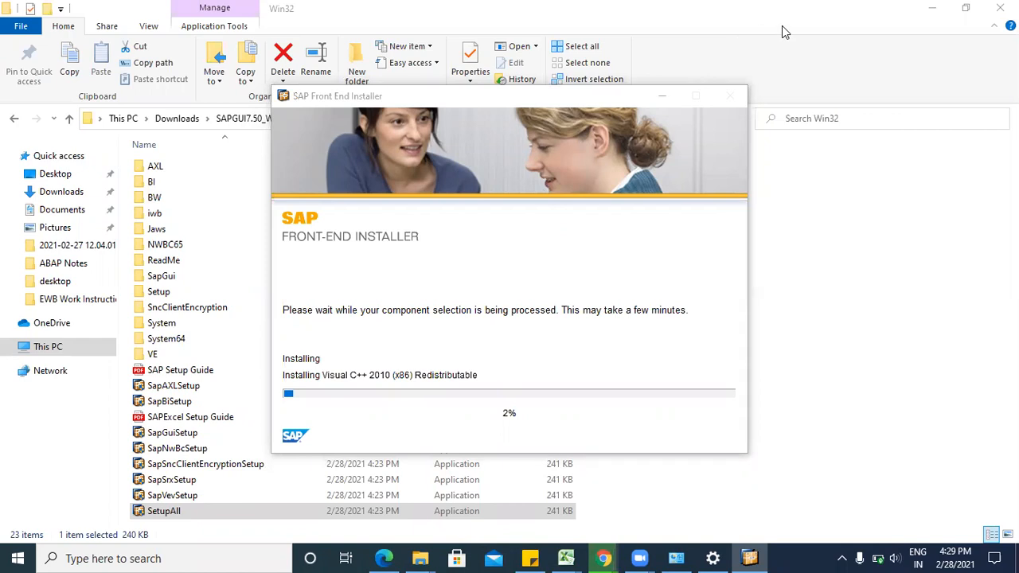
mouse_move(810, 32)
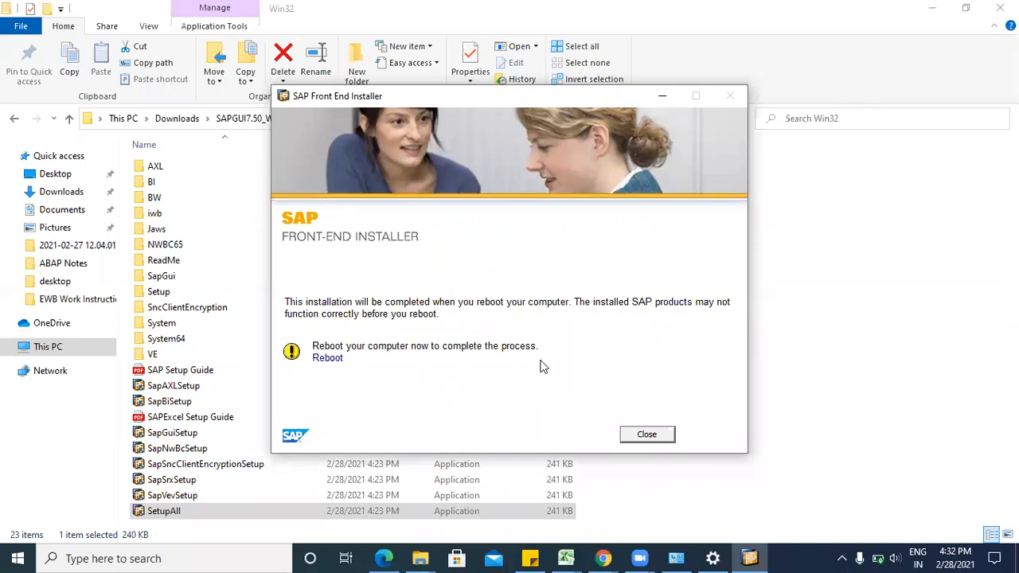
Step: Close the installer at the reboot-required completion notice
click(645, 434)
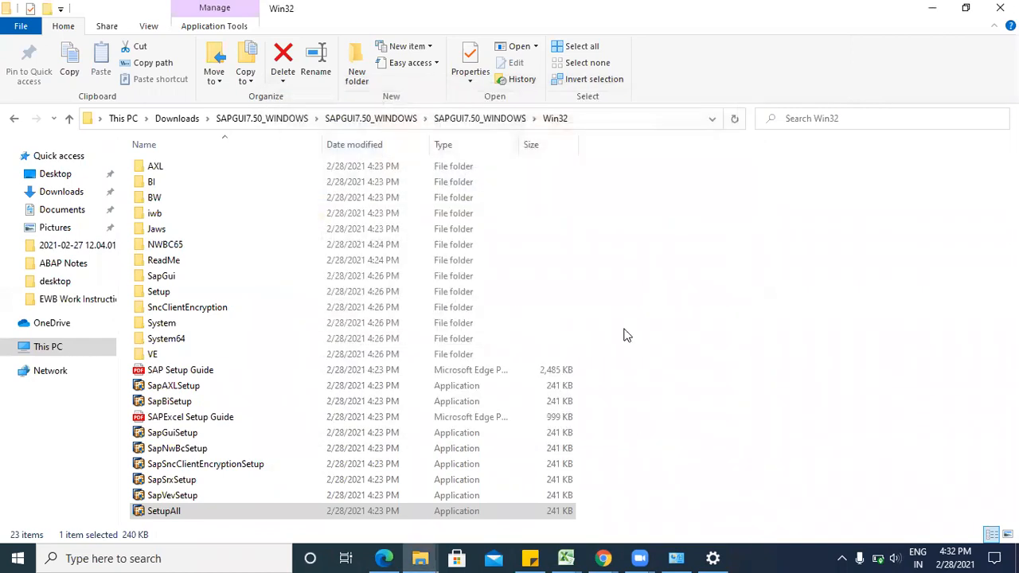
mouse_move(645, 129)
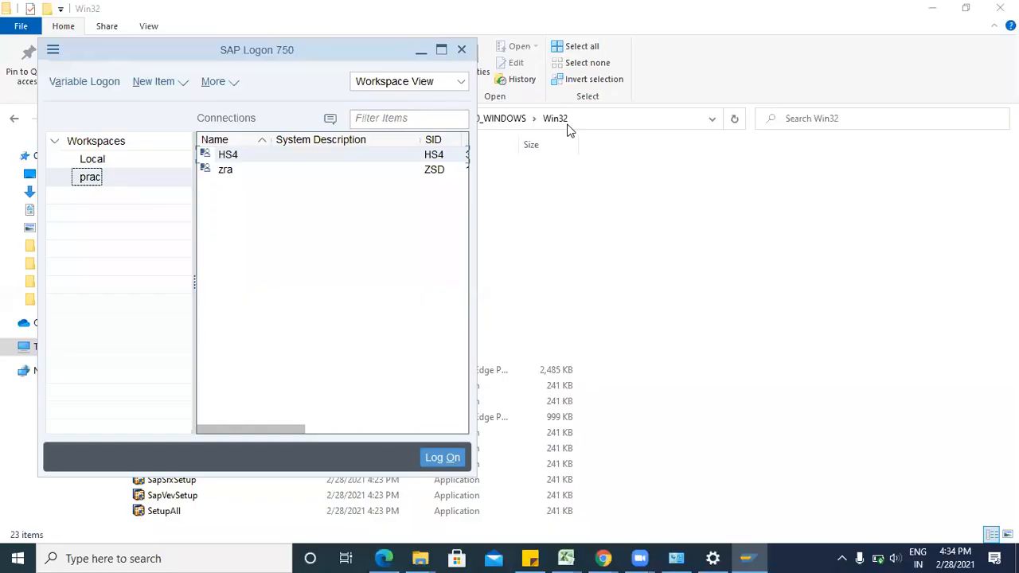
mouse_move(159, 81)
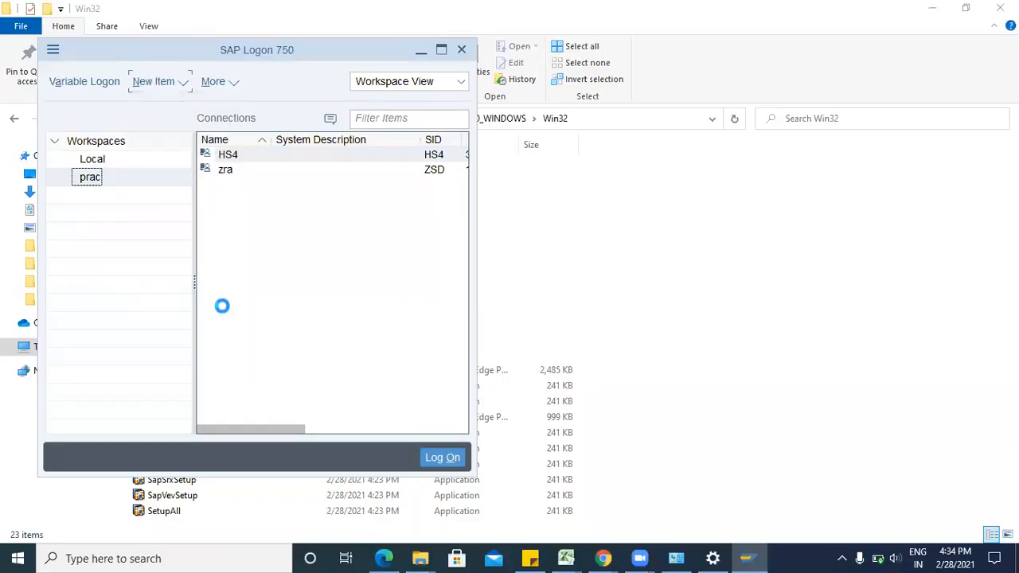
Step: Choose User Specified System in the new-entry wizard, then cancel the wizard
click(153, 81)
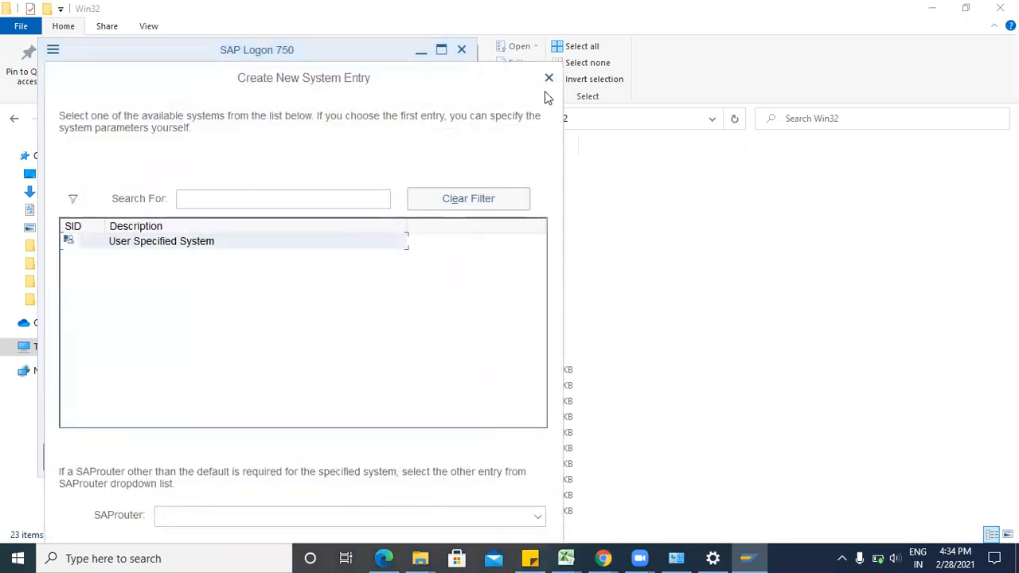
mouse_move(414, 69)
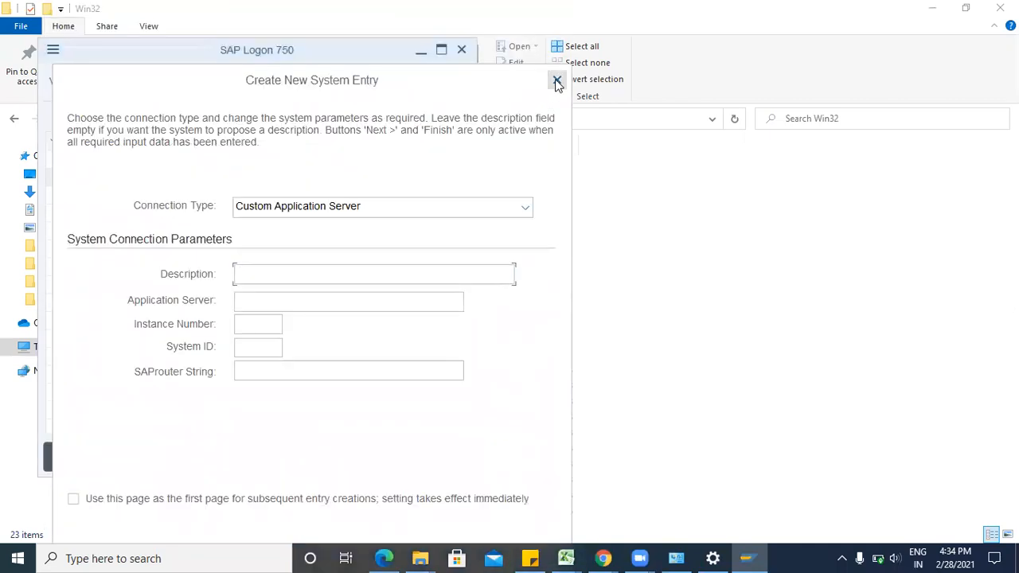
click(556, 82)
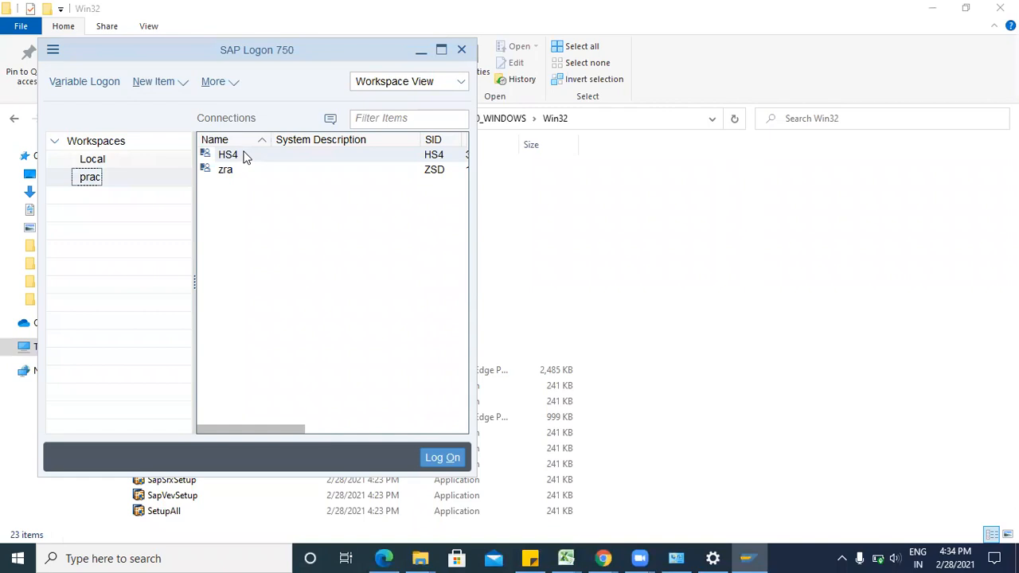
Step: Log on to HS4 client 400 with the saved user name and password
click(227, 155)
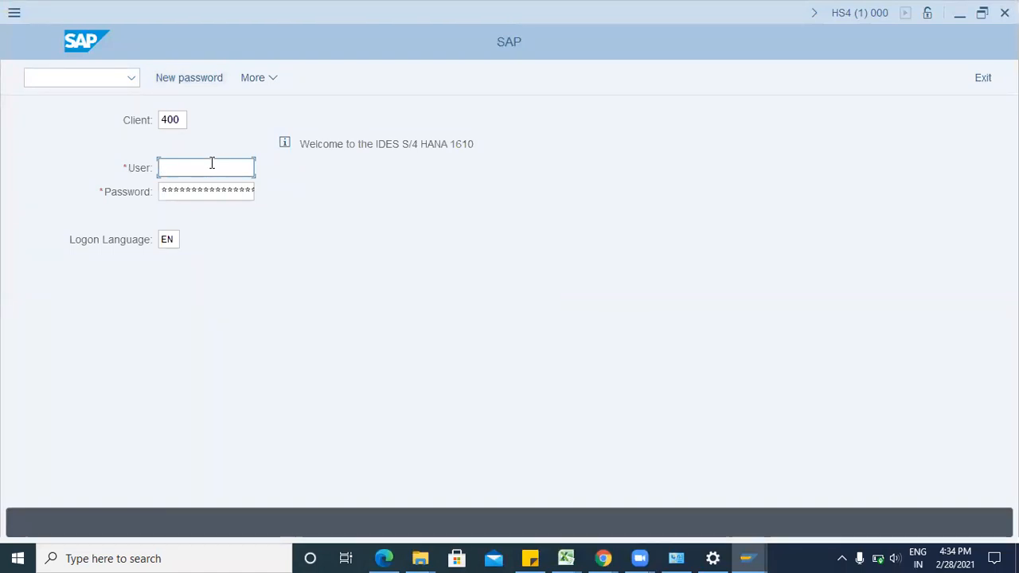
text(s)
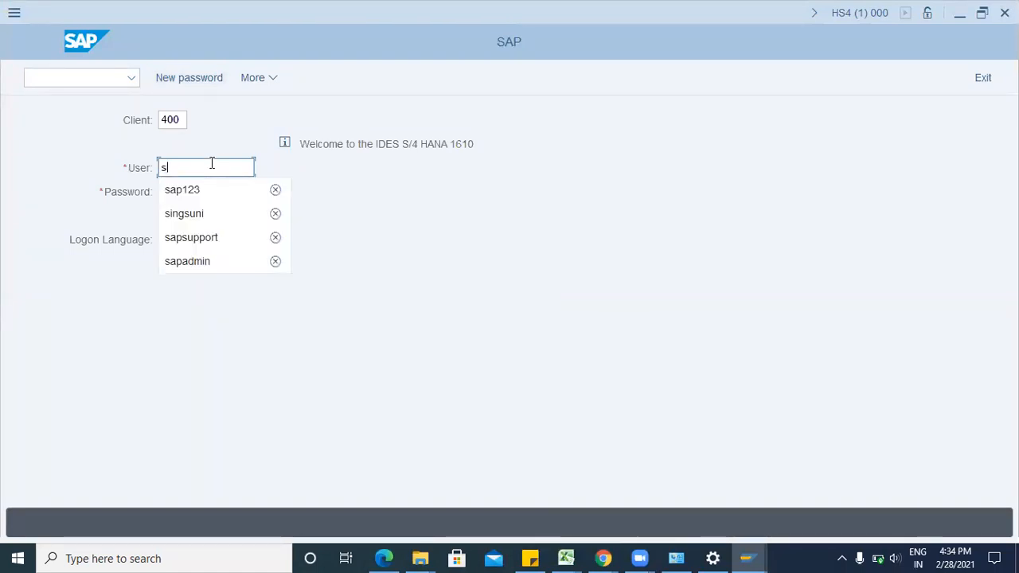
click(182, 190)
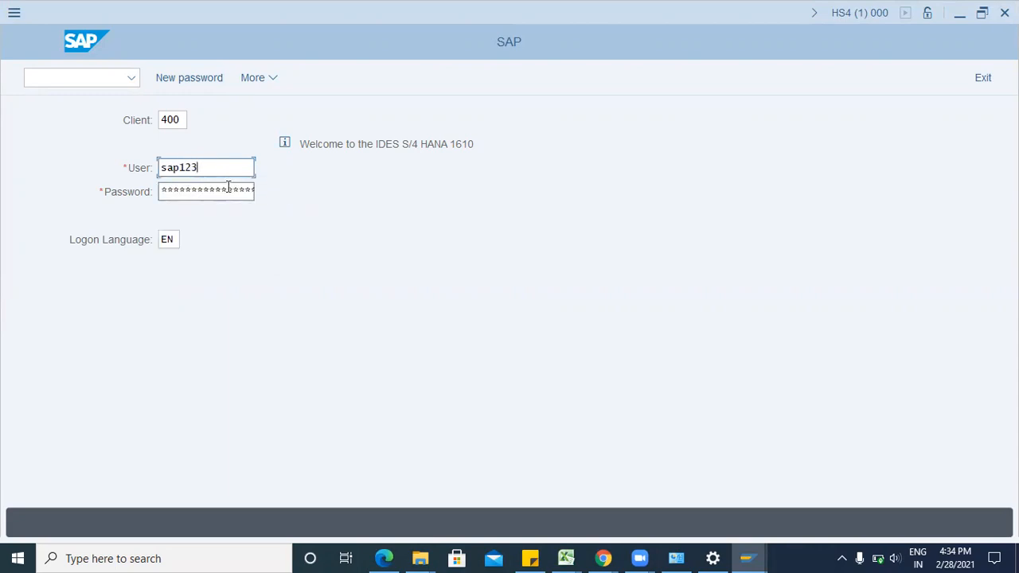
click(205, 191)
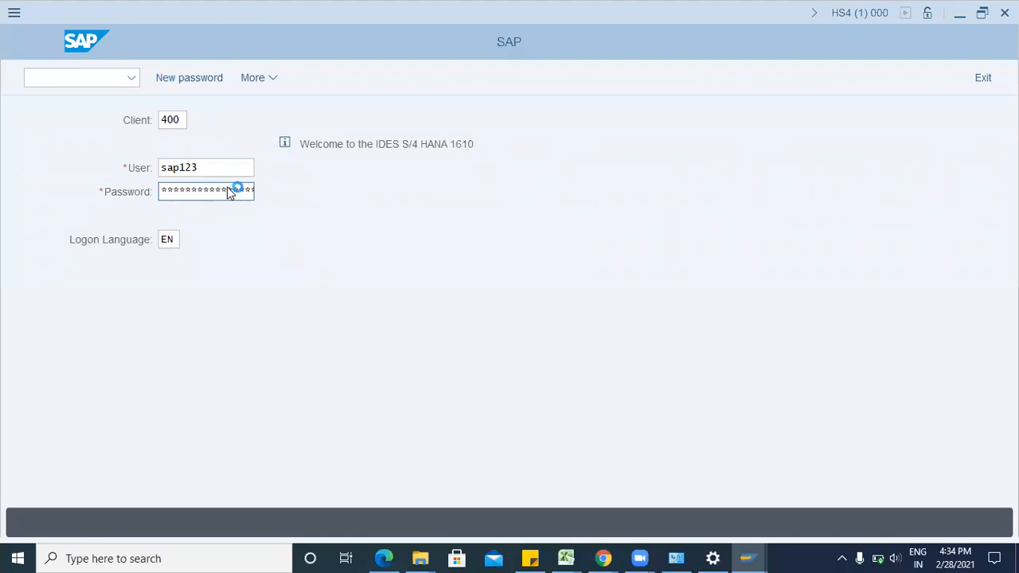
key(Enter)
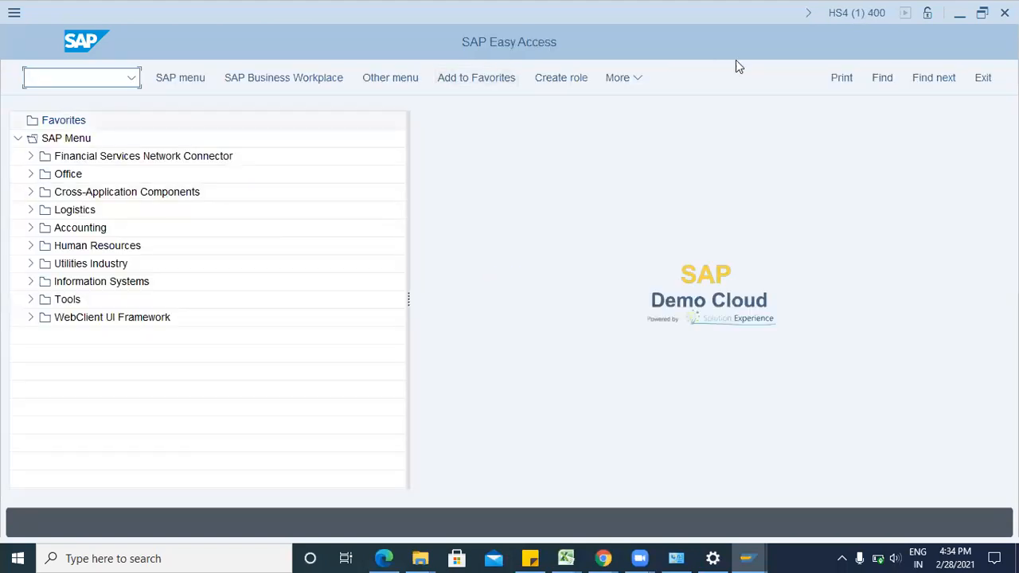
Step: Turn off animated focus and shadow border in SAP GUI Options, then log off with /nex
click(617, 77)
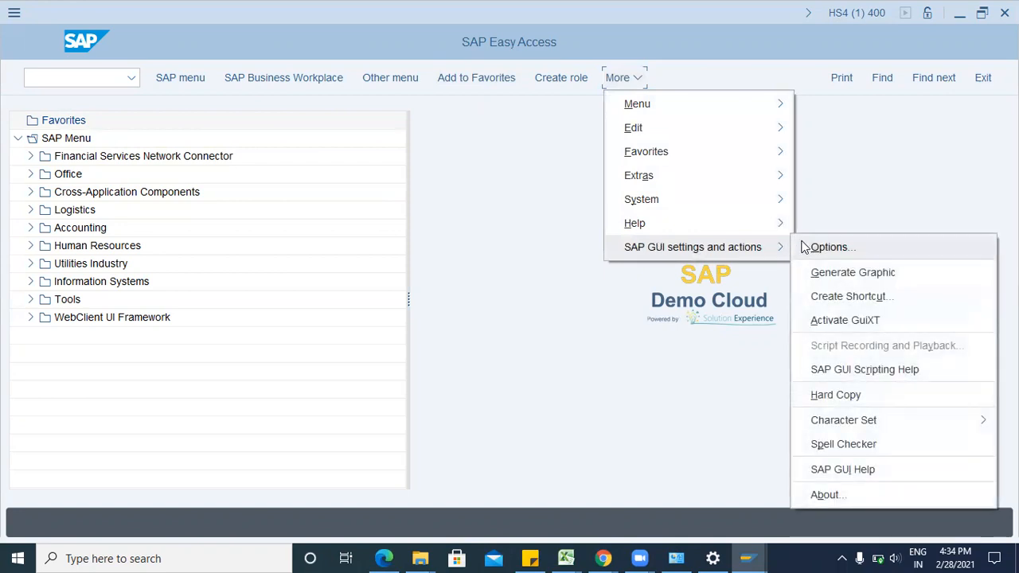
click(831, 247)
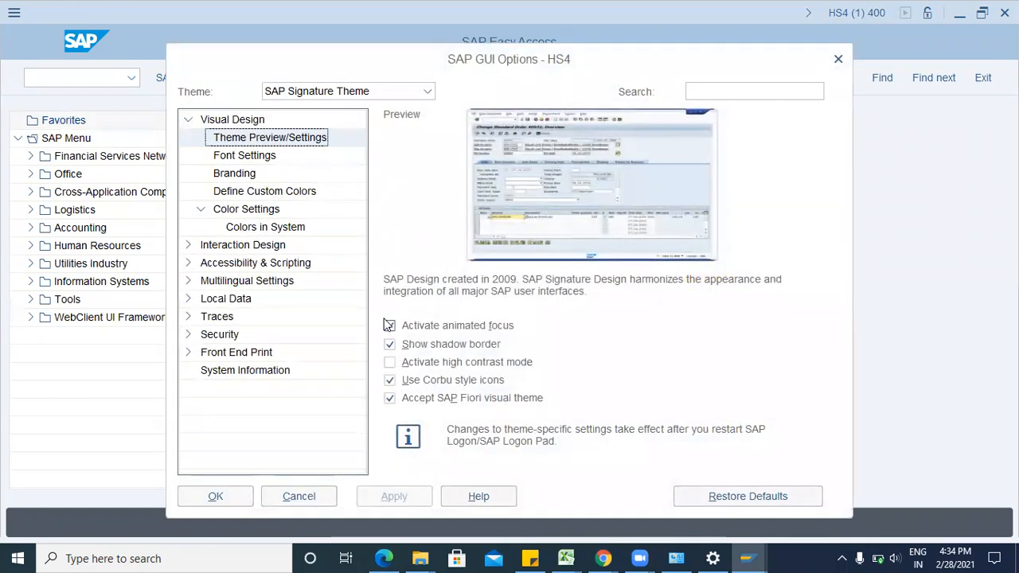
click(389, 344)
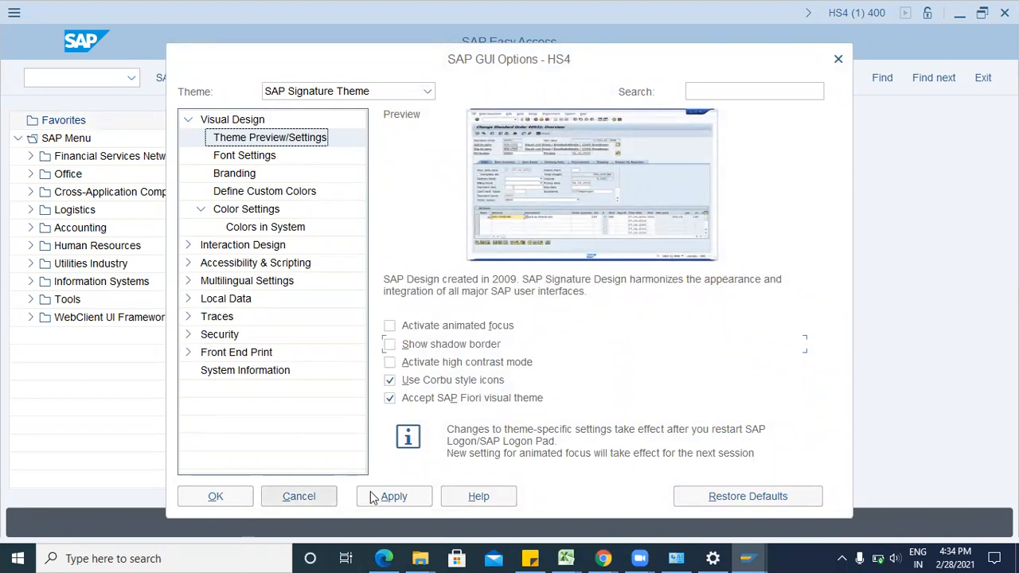
click(215, 496)
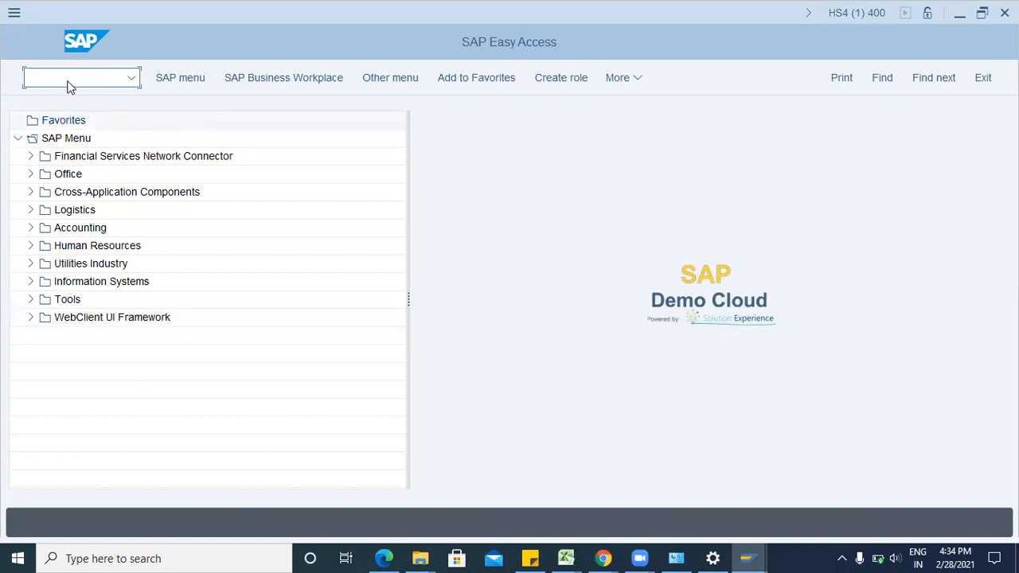
text(/nex)
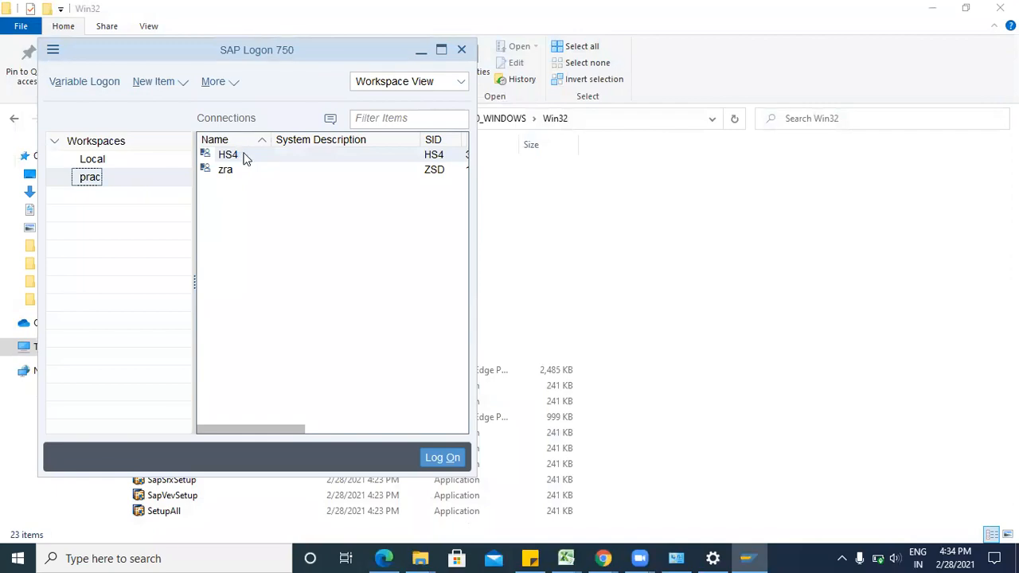
double_click(228, 154)
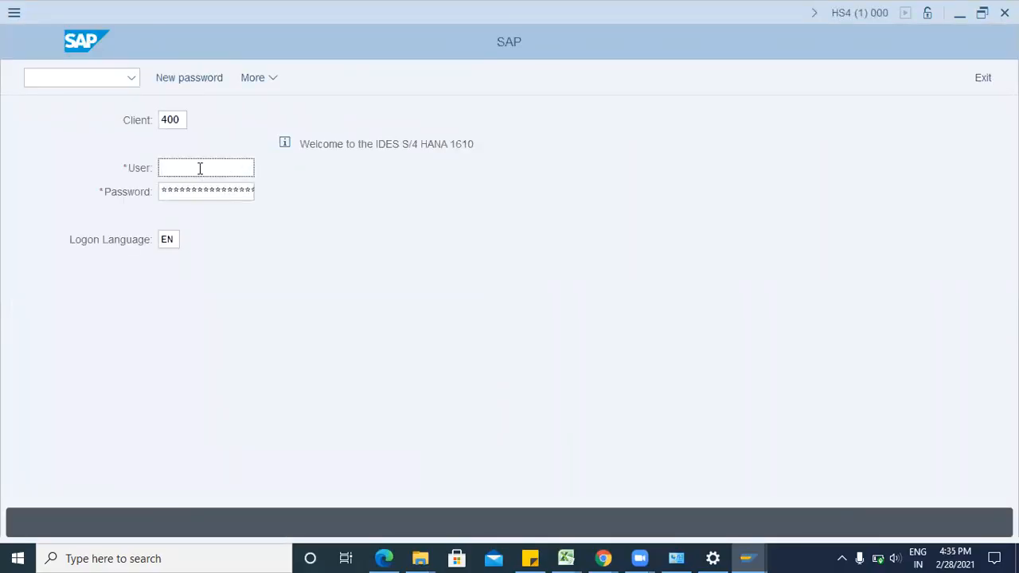
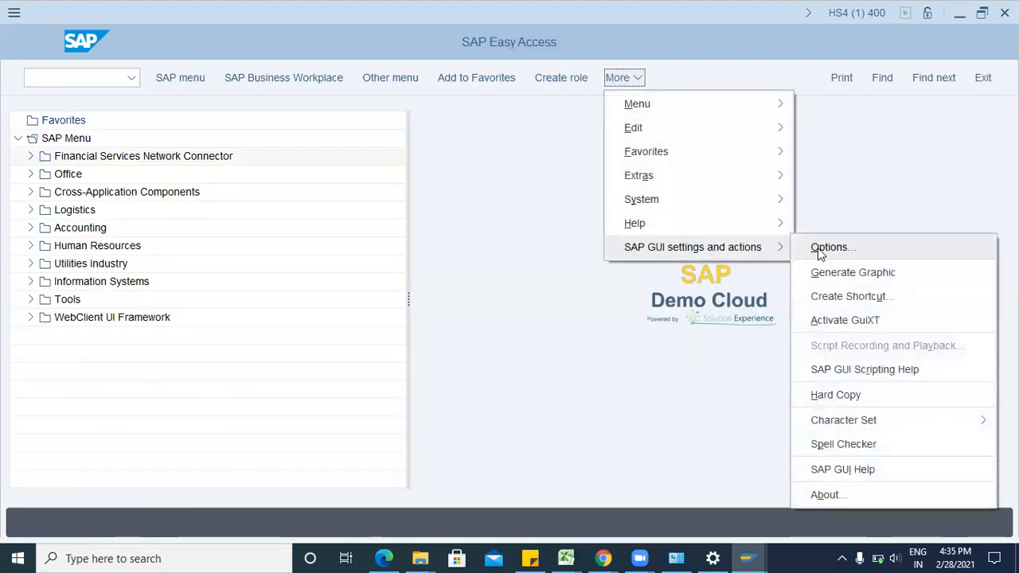
Step: Disable Corbu style icons and the SAP Fiori visual theme, then log off with /ne
click(831, 246)
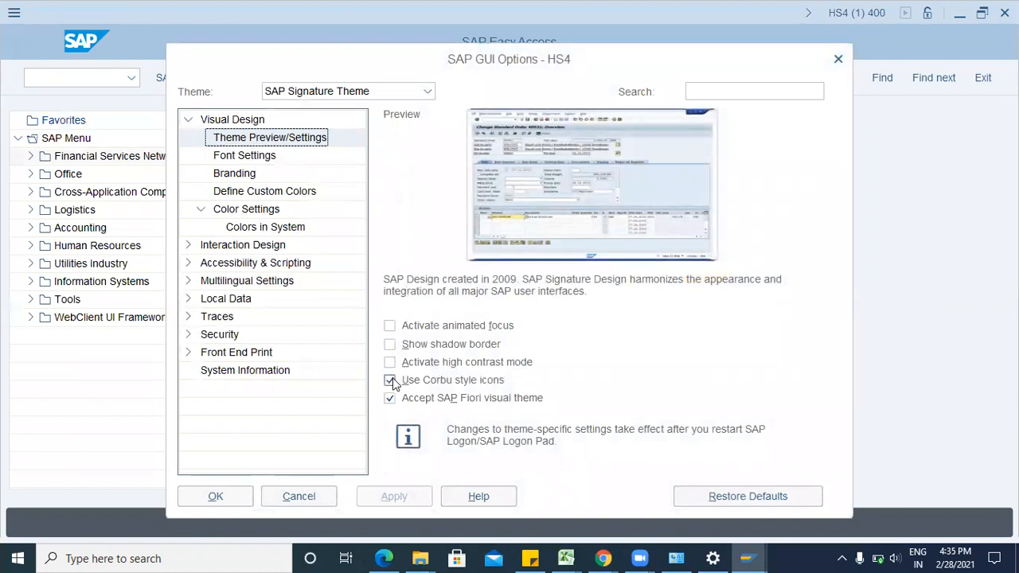
click(390, 380)
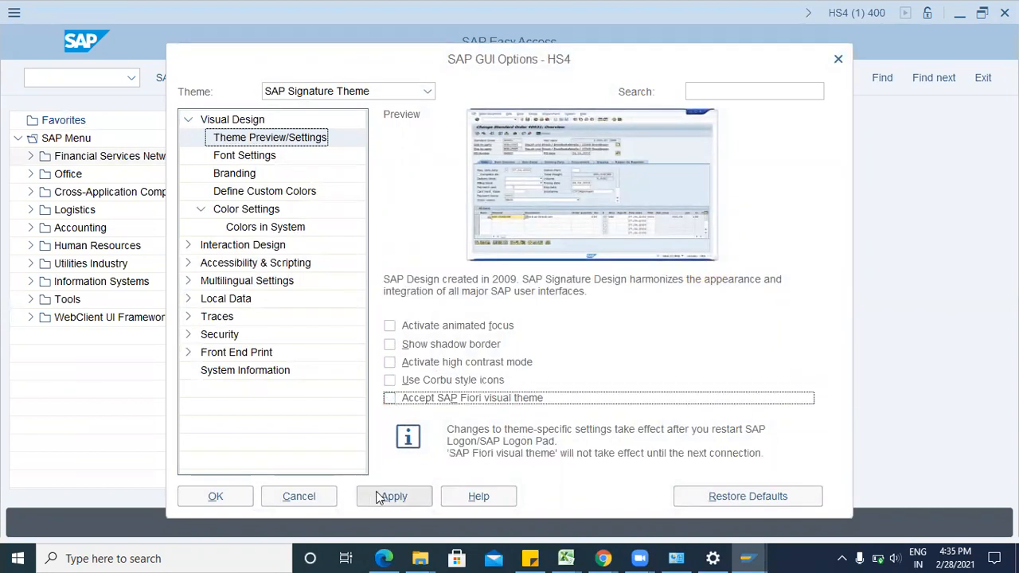
click(215, 496)
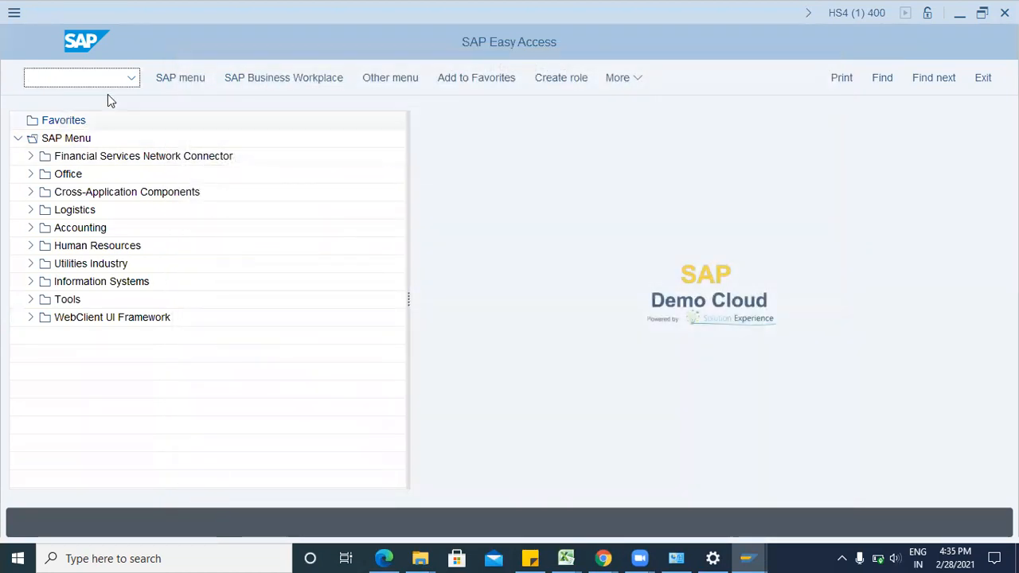
text(/ne)
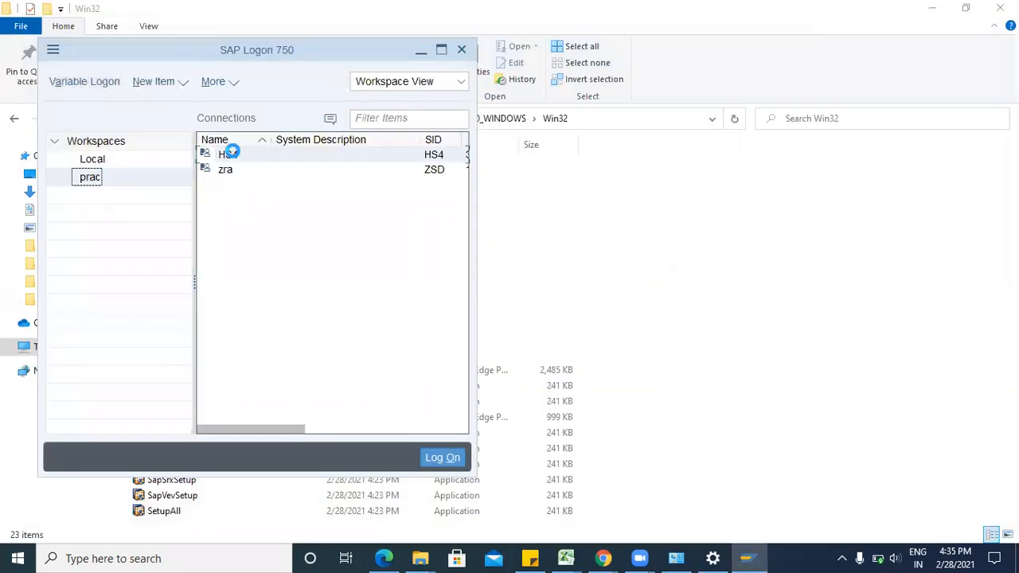
double_click(226, 154)
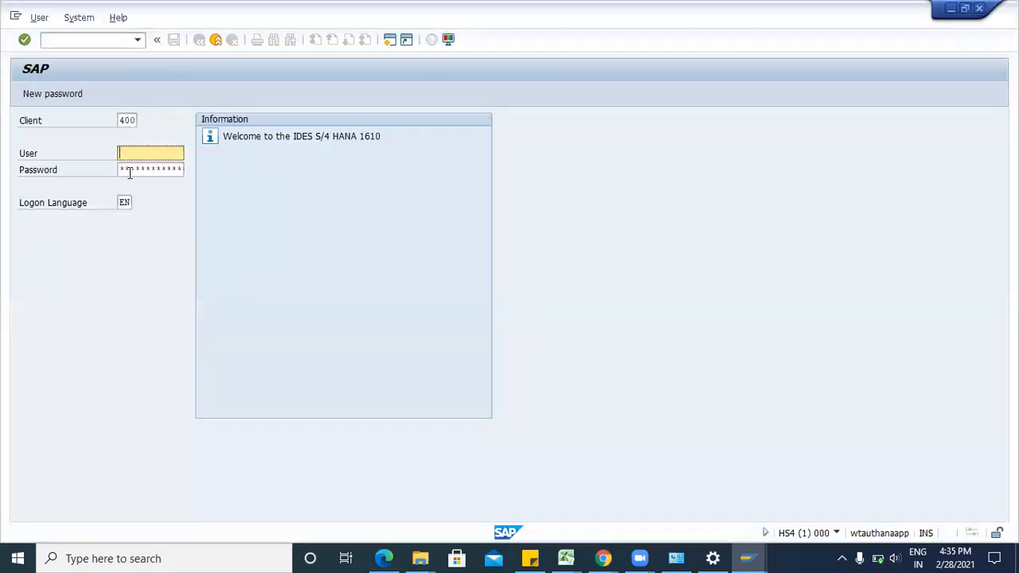
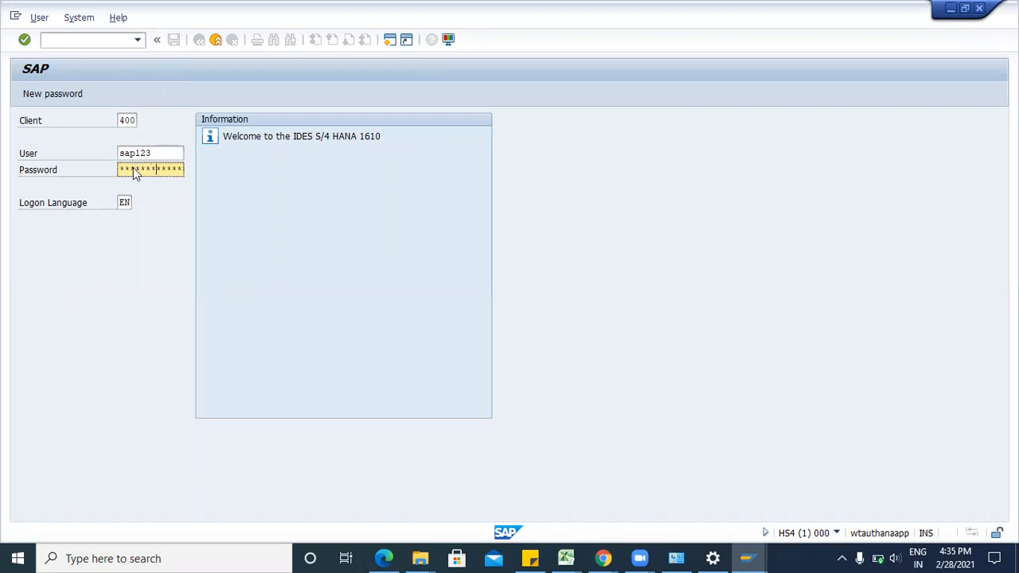
key(Enter)
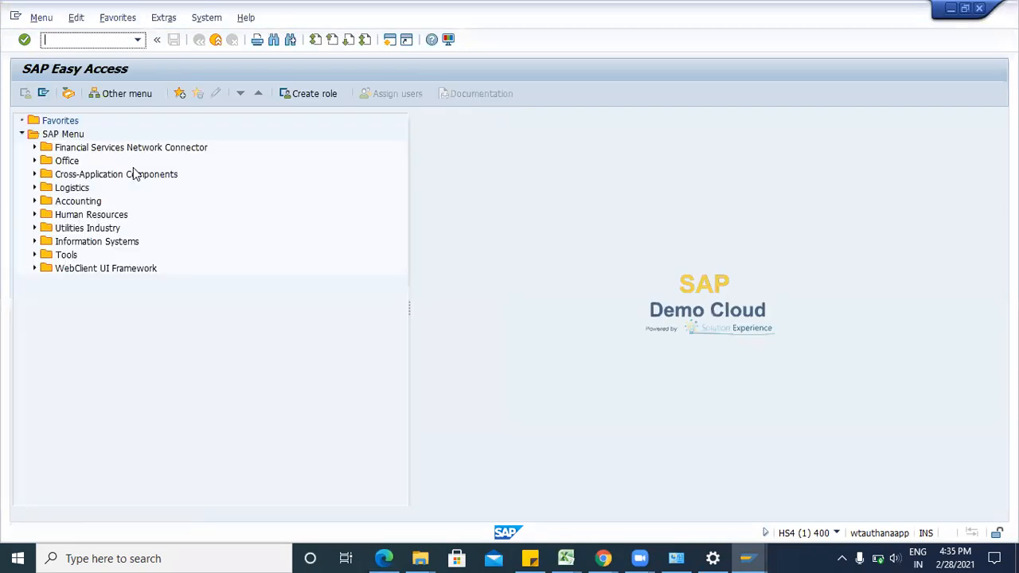
text(/ne)
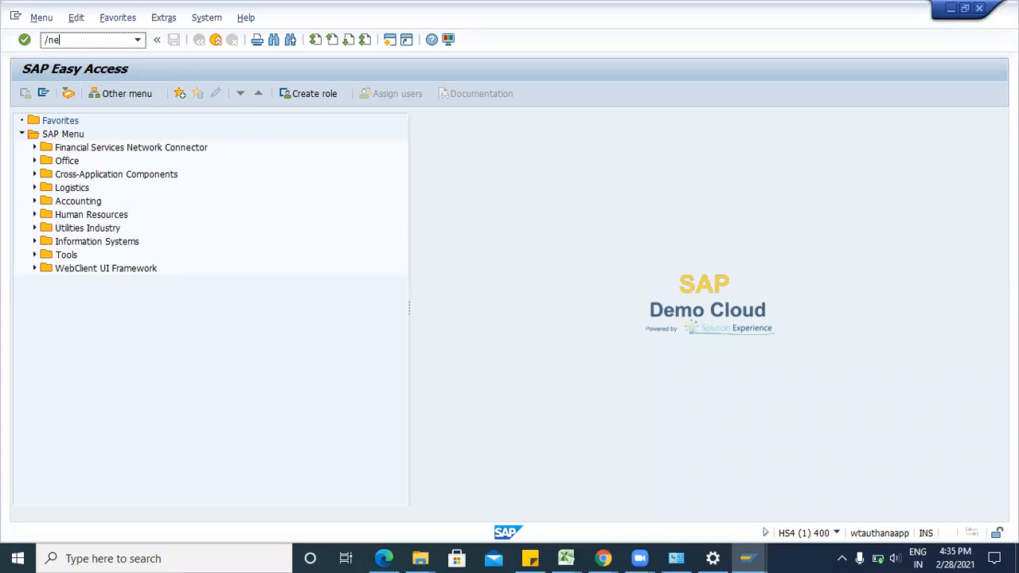